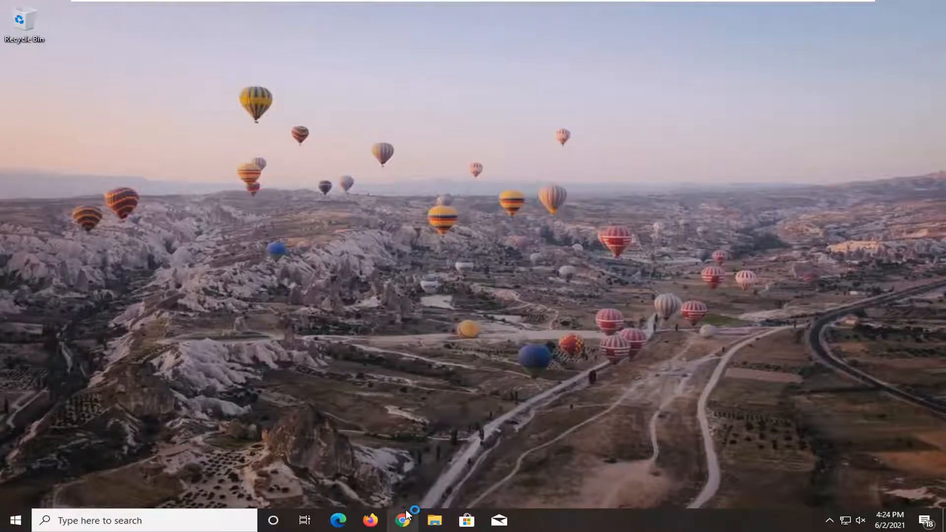
# - Navigate Chrome to the Dell SupportAssist for PCs support article URL
pyautogui.write('https://www.dell.com/support/contents/en-in/article/product-support/self-support-knowledgebase/software-and-downloads/supportassist')
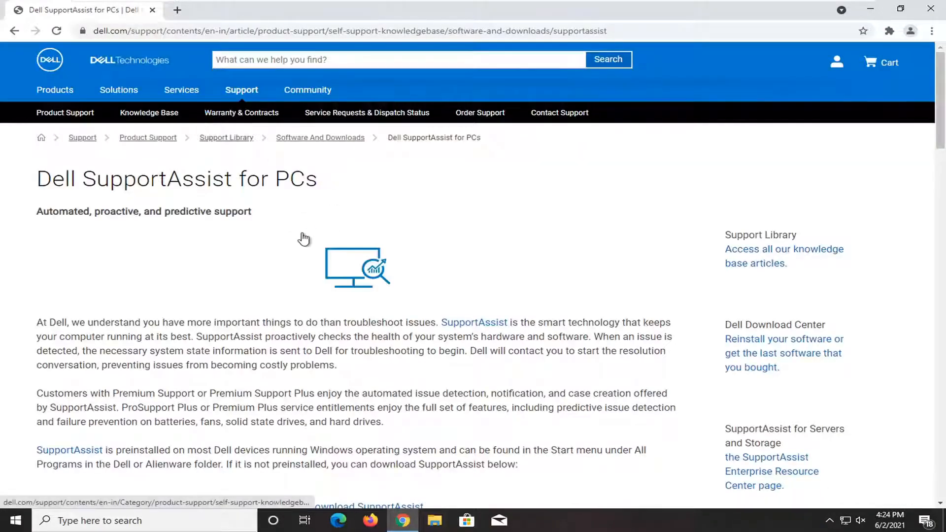
# - Download the SupportAssist installer from the page and launch the downloaded .exe
pyautogui.scroll(-3)
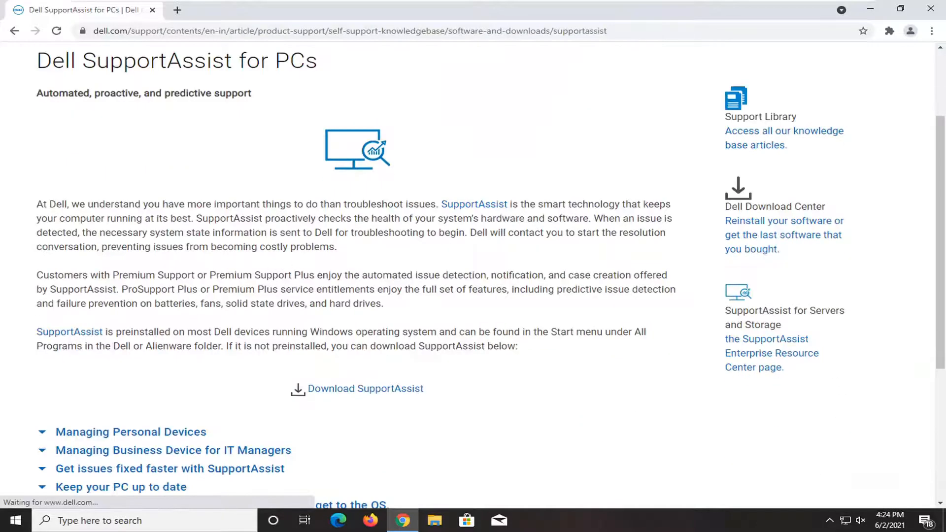
pyautogui.scroll(-3)
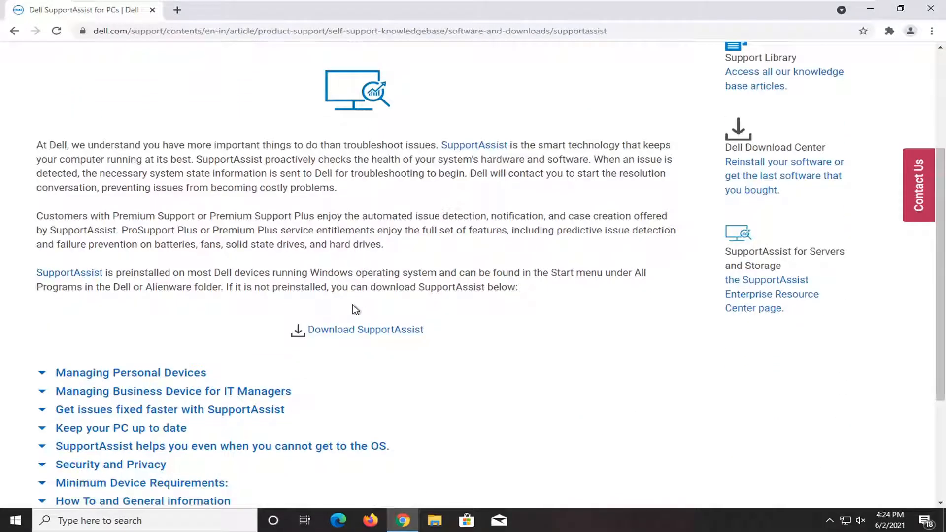
pyautogui.click(365, 329)
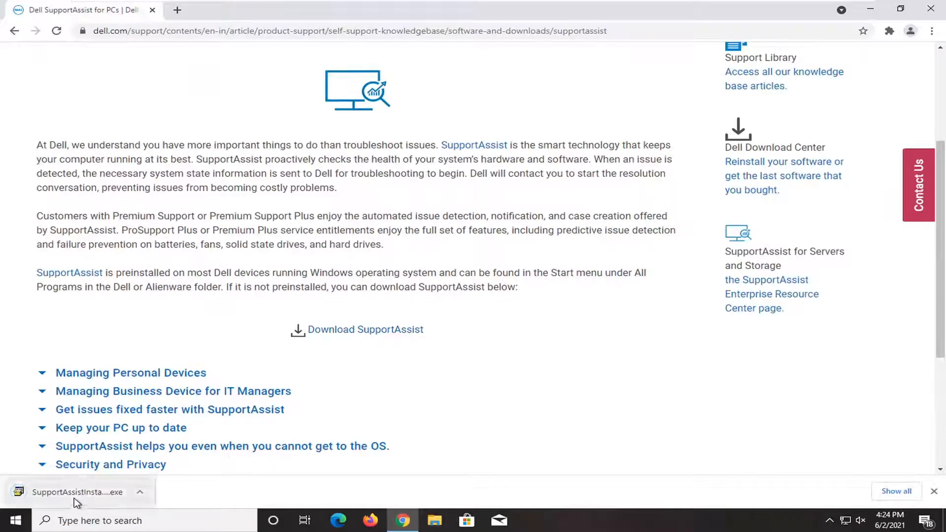
pyautogui.click(77, 491)
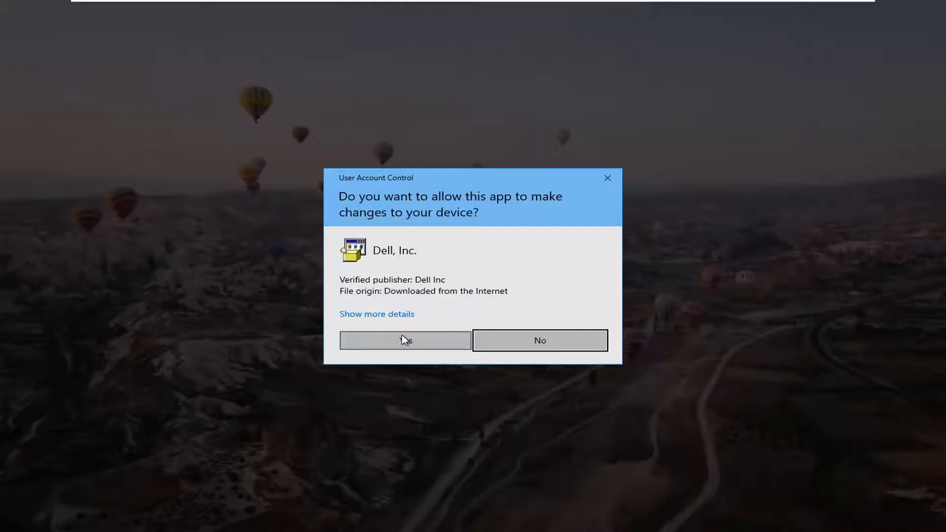
# - Allow the Dell installer in the UAC prompt and minimize the browser to the desktop
pyautogui.click(405, 339)
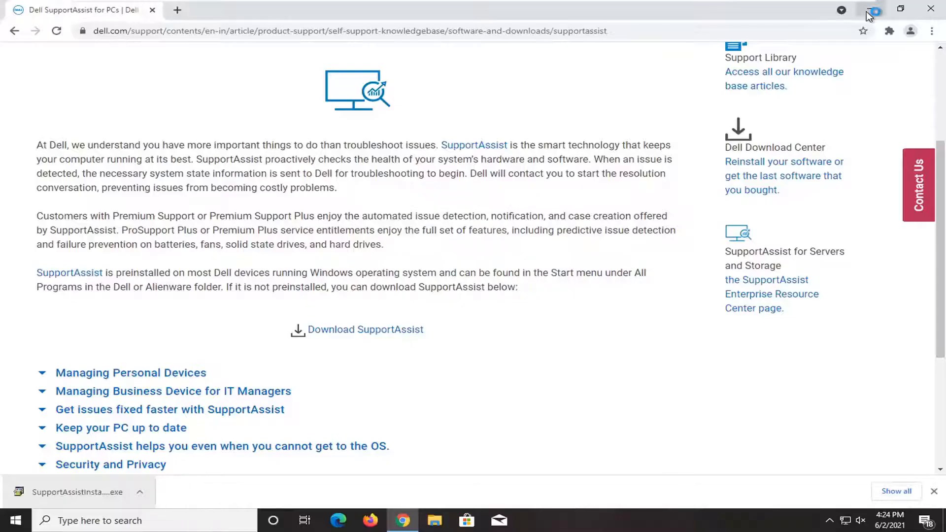
pyautogui.click(931, 9)
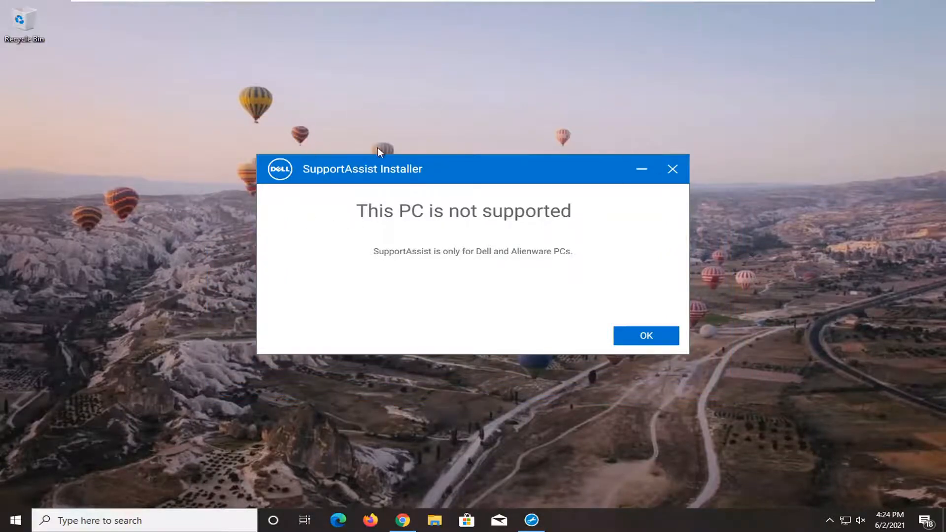
pyautogui.moveTo(312, 188)
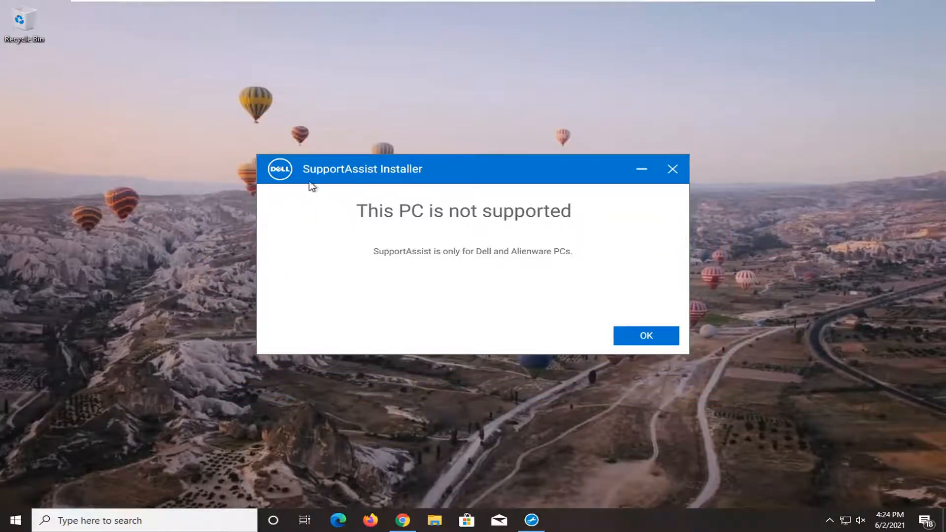
pyautogui.moveTo(405, 238)
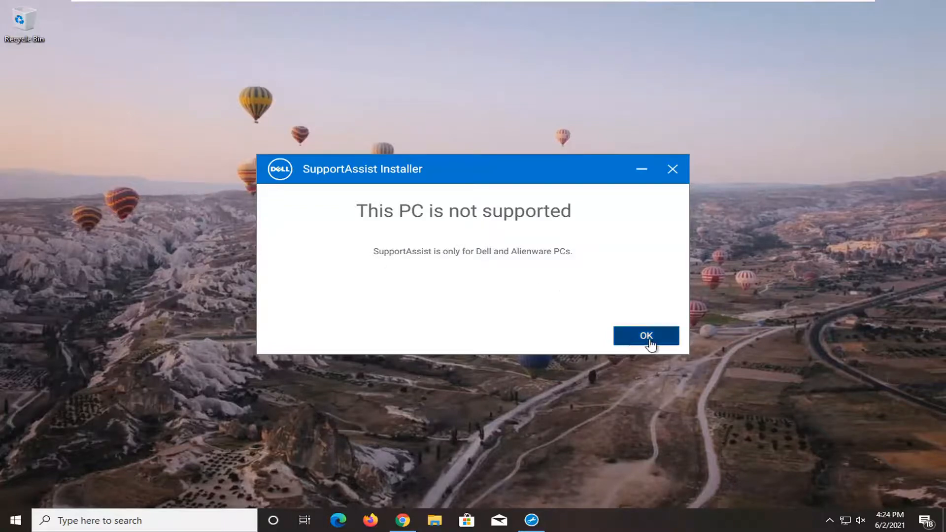
# - Acknowledge the 'This PC is not supported' message with OK, closing the installer
pyautogui.click(646, 336)
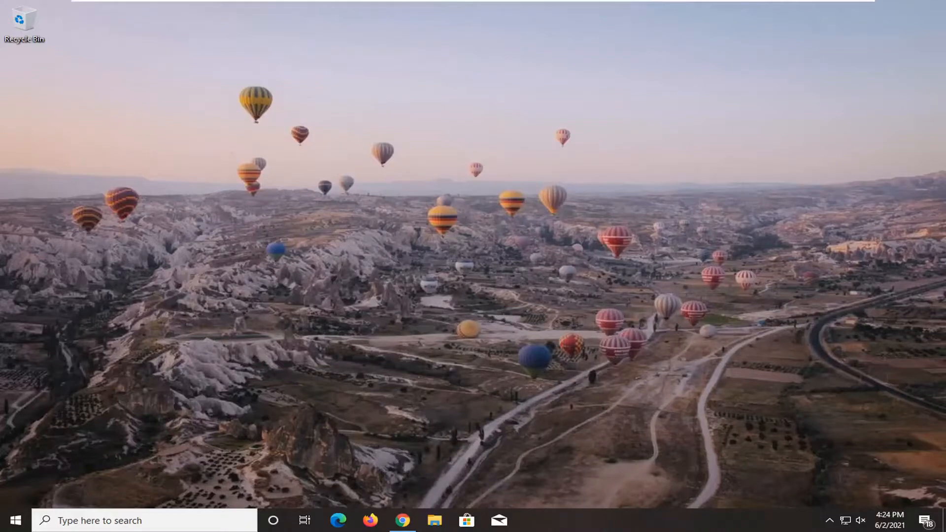